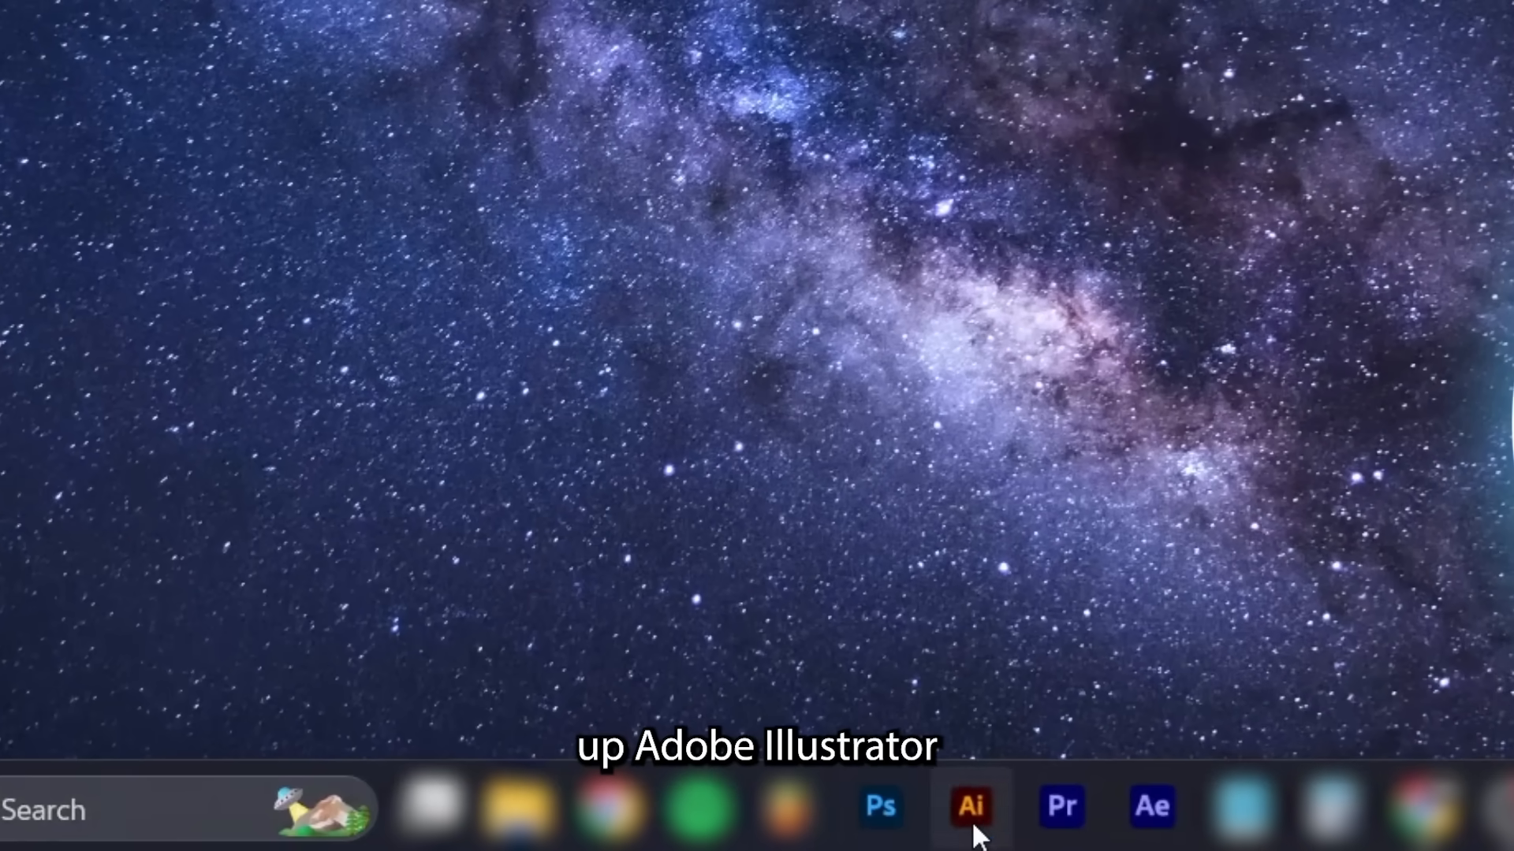
- Launch Illustrator with the 'Generative Shape Fill 1.ai' spring poster project
{"action": "left_click", "coordinate": [975, 807]}
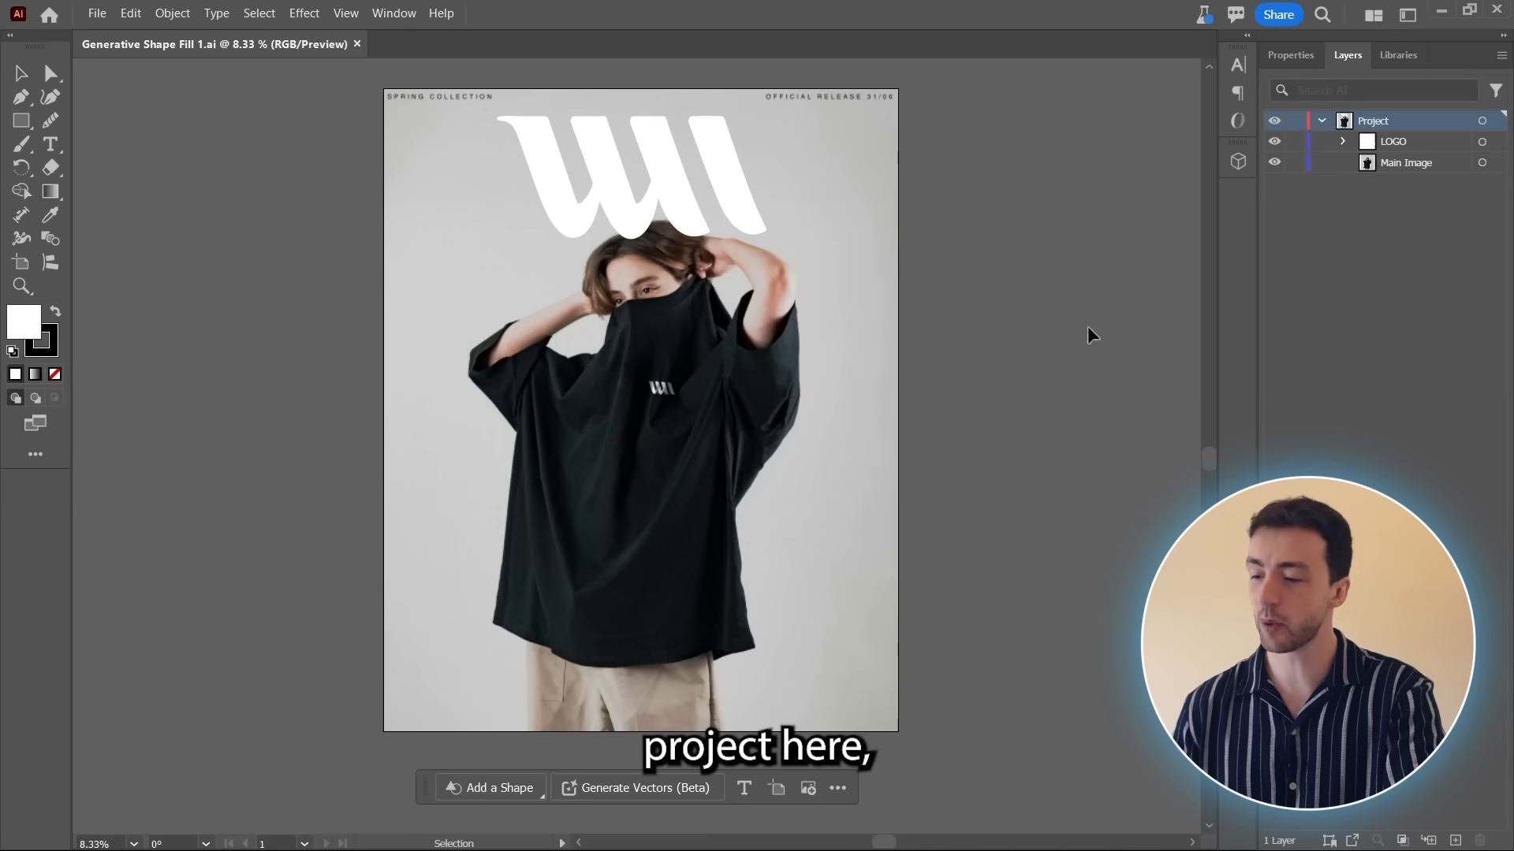
{"action": "mouse_move", "coordinate": [1039, 705]}
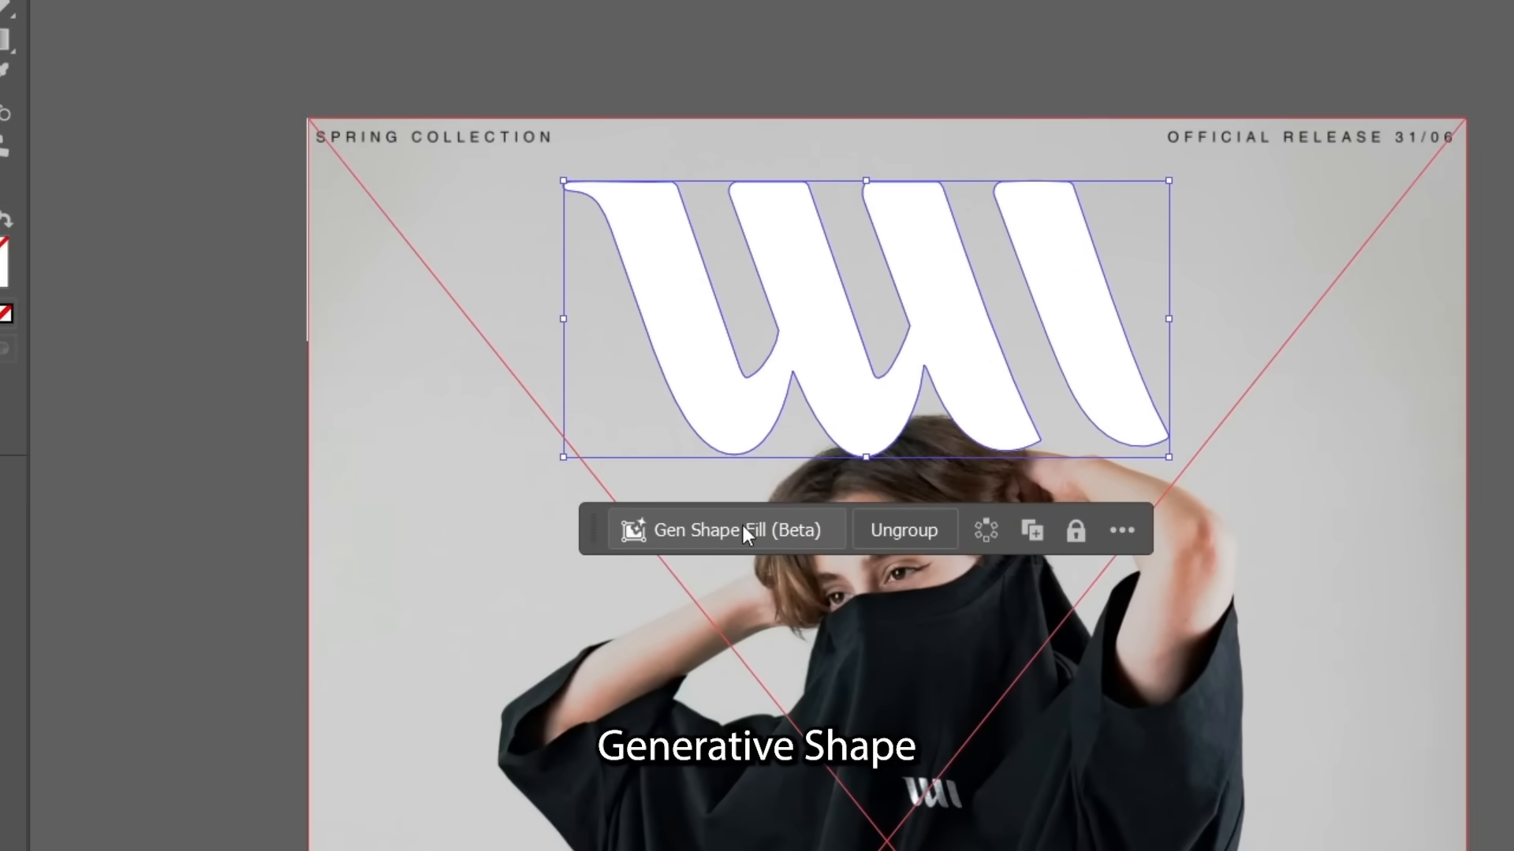
- Start a Gen Shape Fill of natural organic elements on the W logo with Style Reference on
{"action": "left_click", "coordinate": [733, 530]}
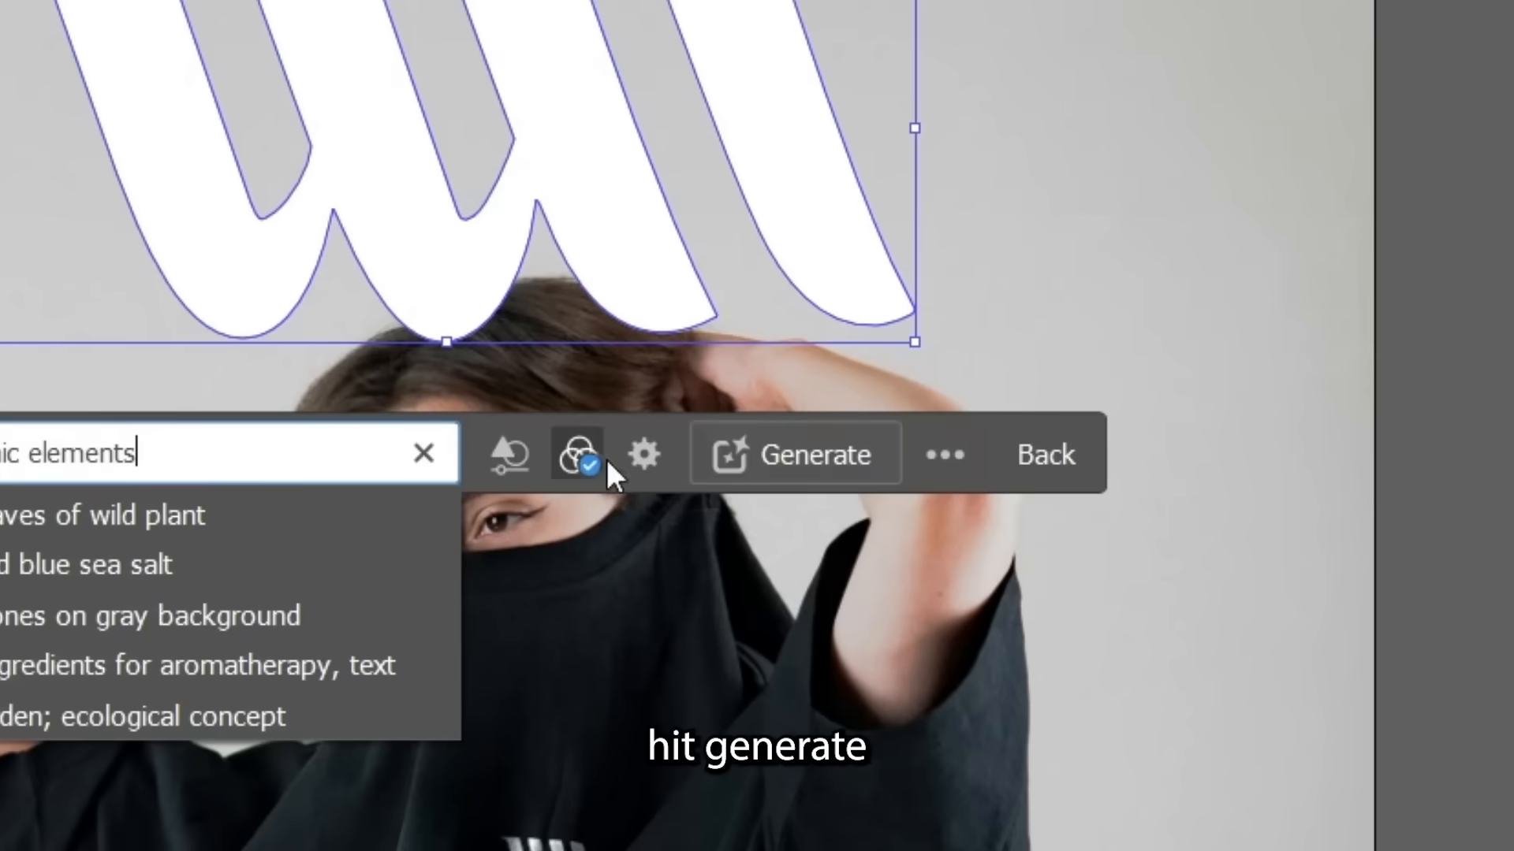
{"action": "left_click", "coordinate": [797, 454]}
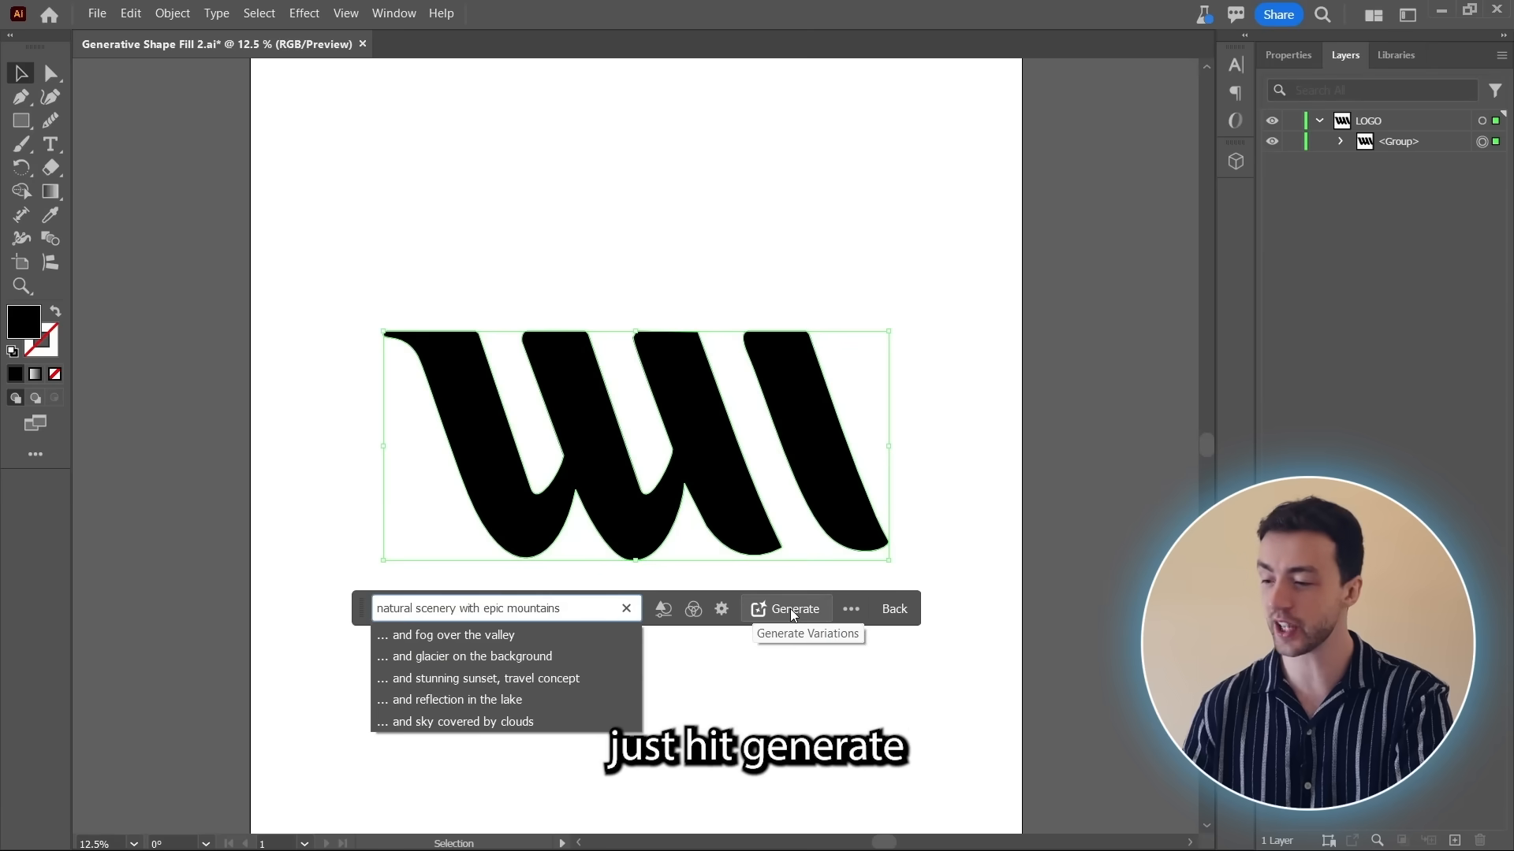
- Generate 'natural scenery with epic mountains' inside the black W logo
{"action": "left_click", "coordinate": [789, 608]}
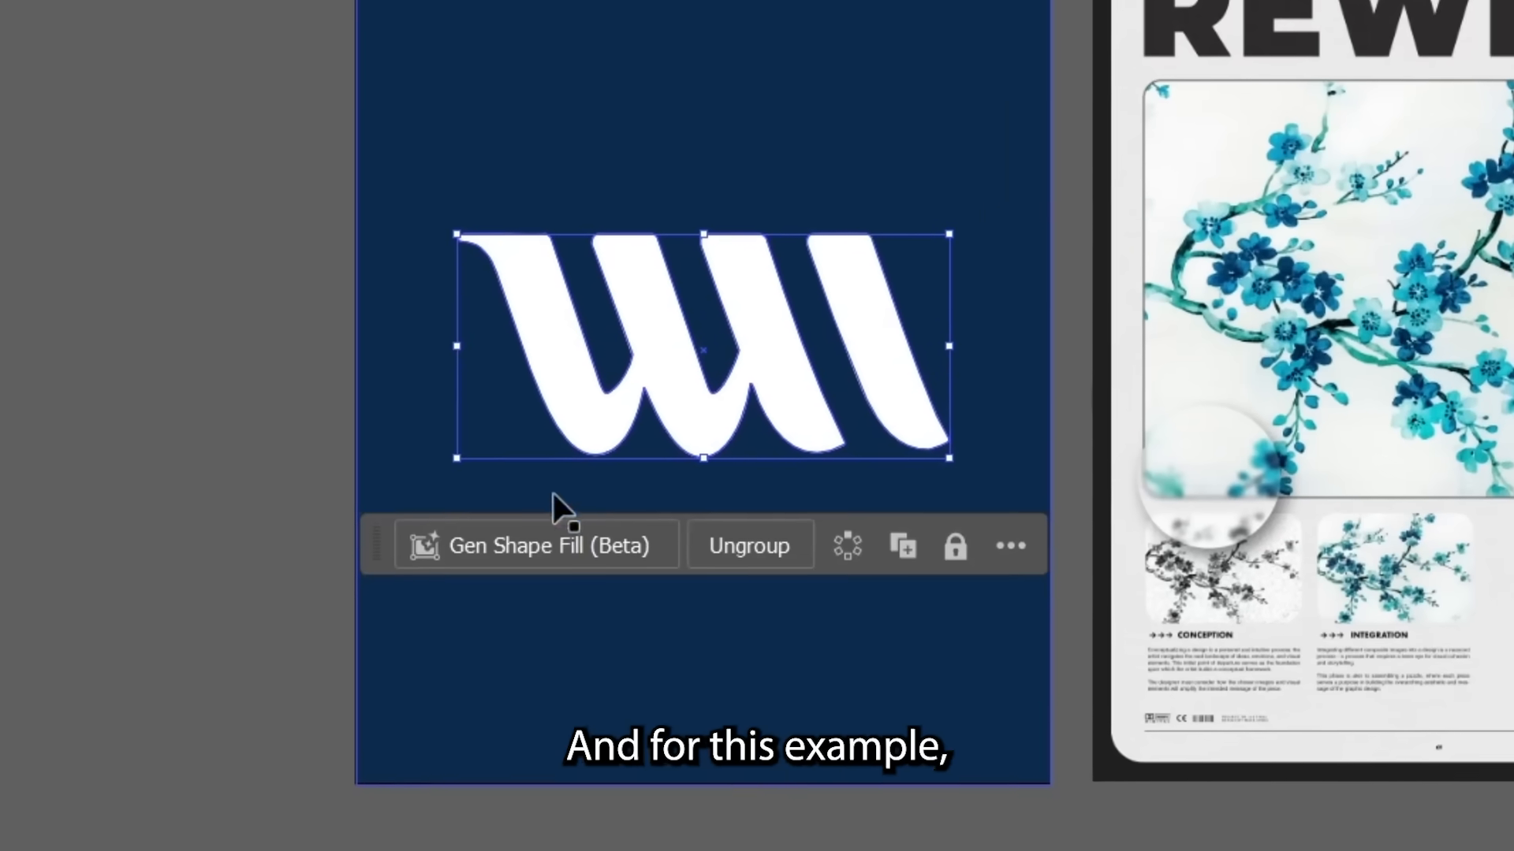
- Generate 'natural organic elements' in the white W logo using the REWIND poster as style reference
{"action": "left_click", "coordinate": [537, 544]}
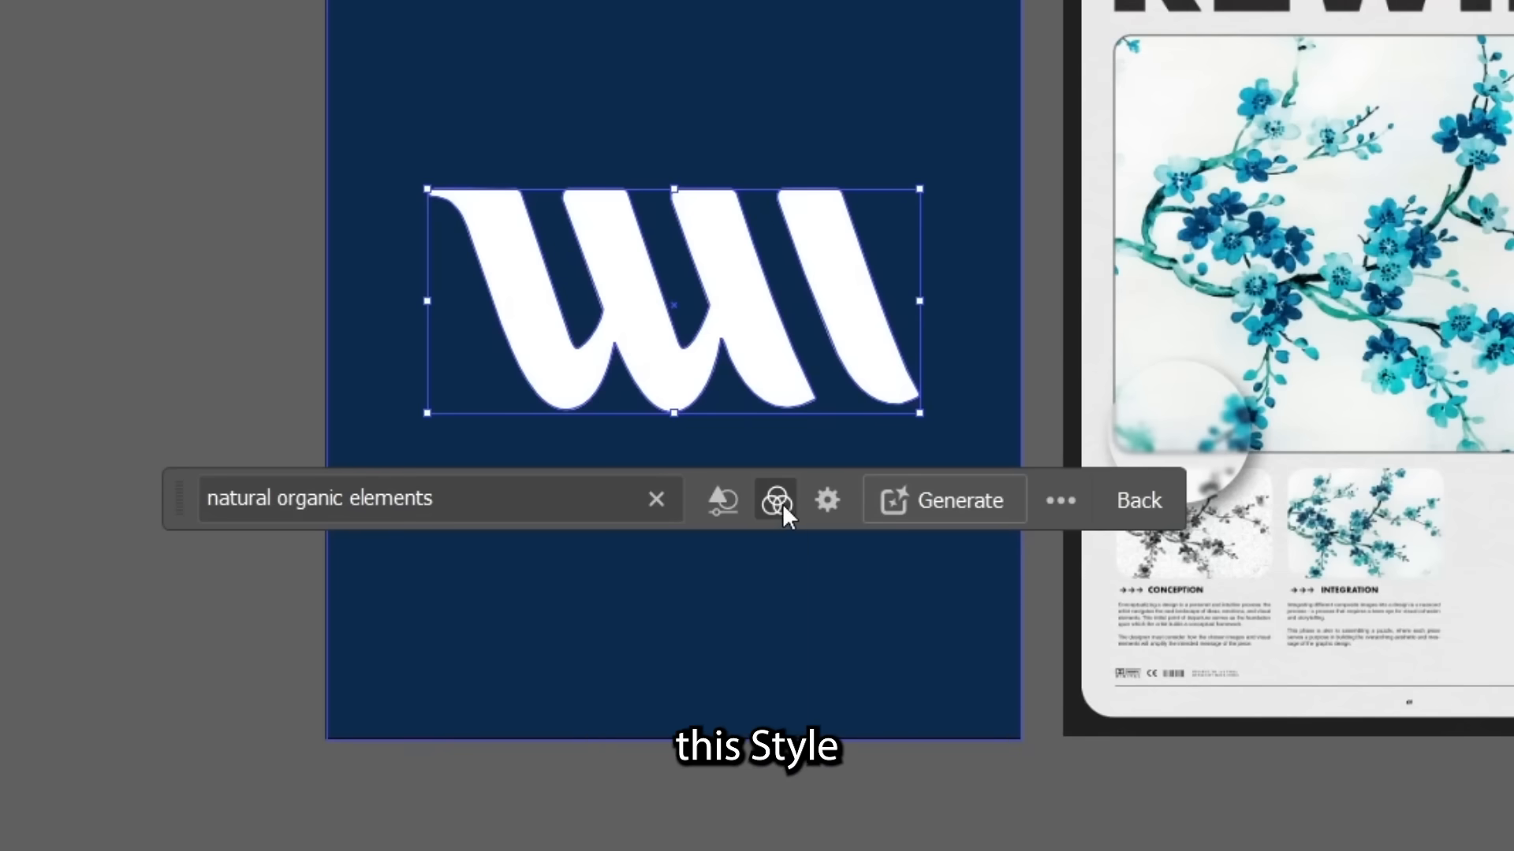
{"action": "left_click", "coordinate": [772, 500]}
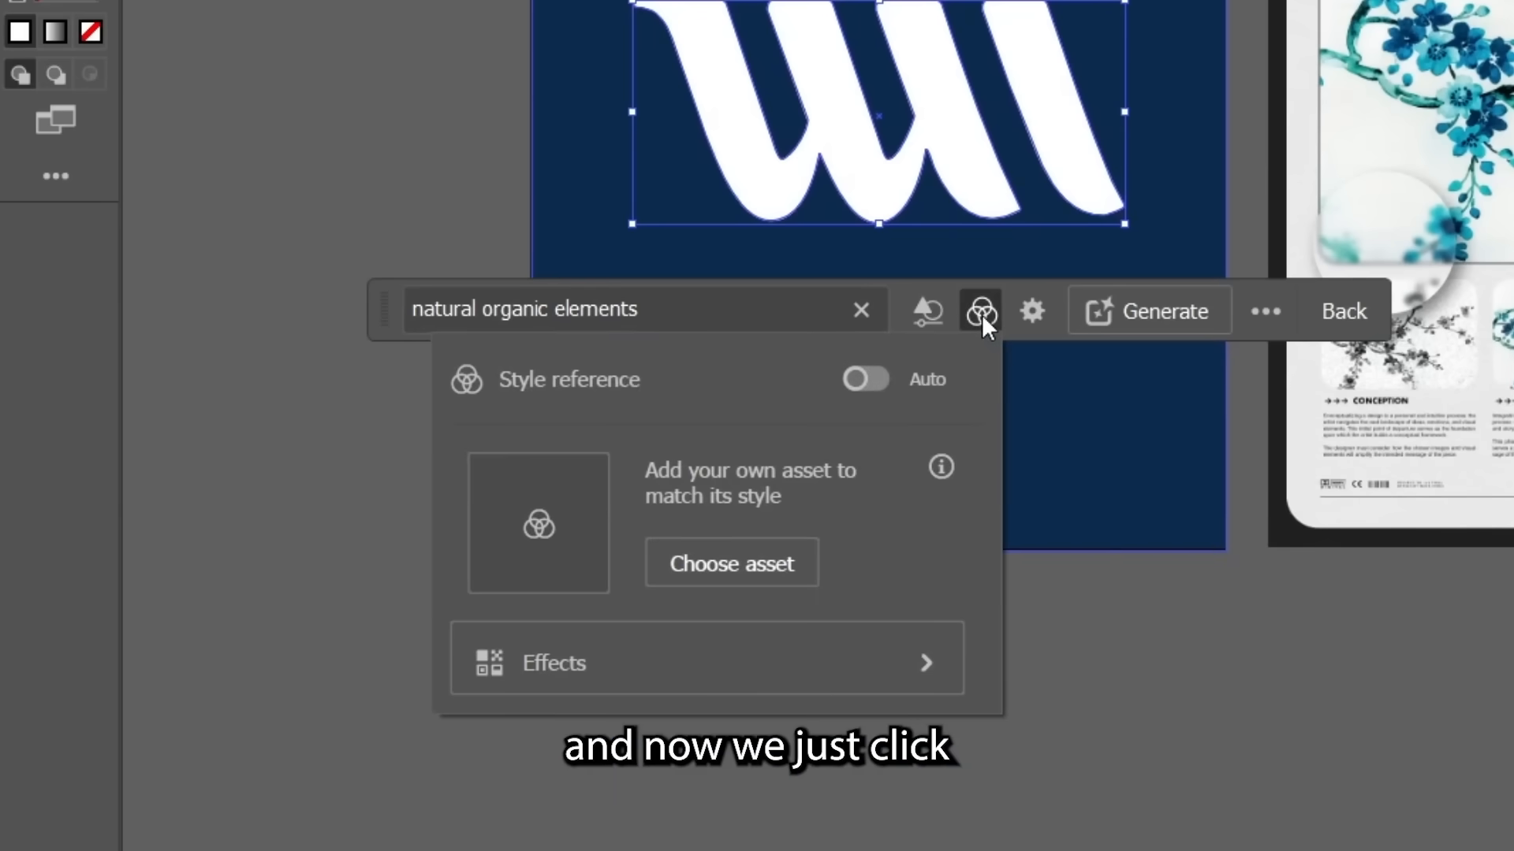
{"action": "left_click", "coordinate": [974, 311]}
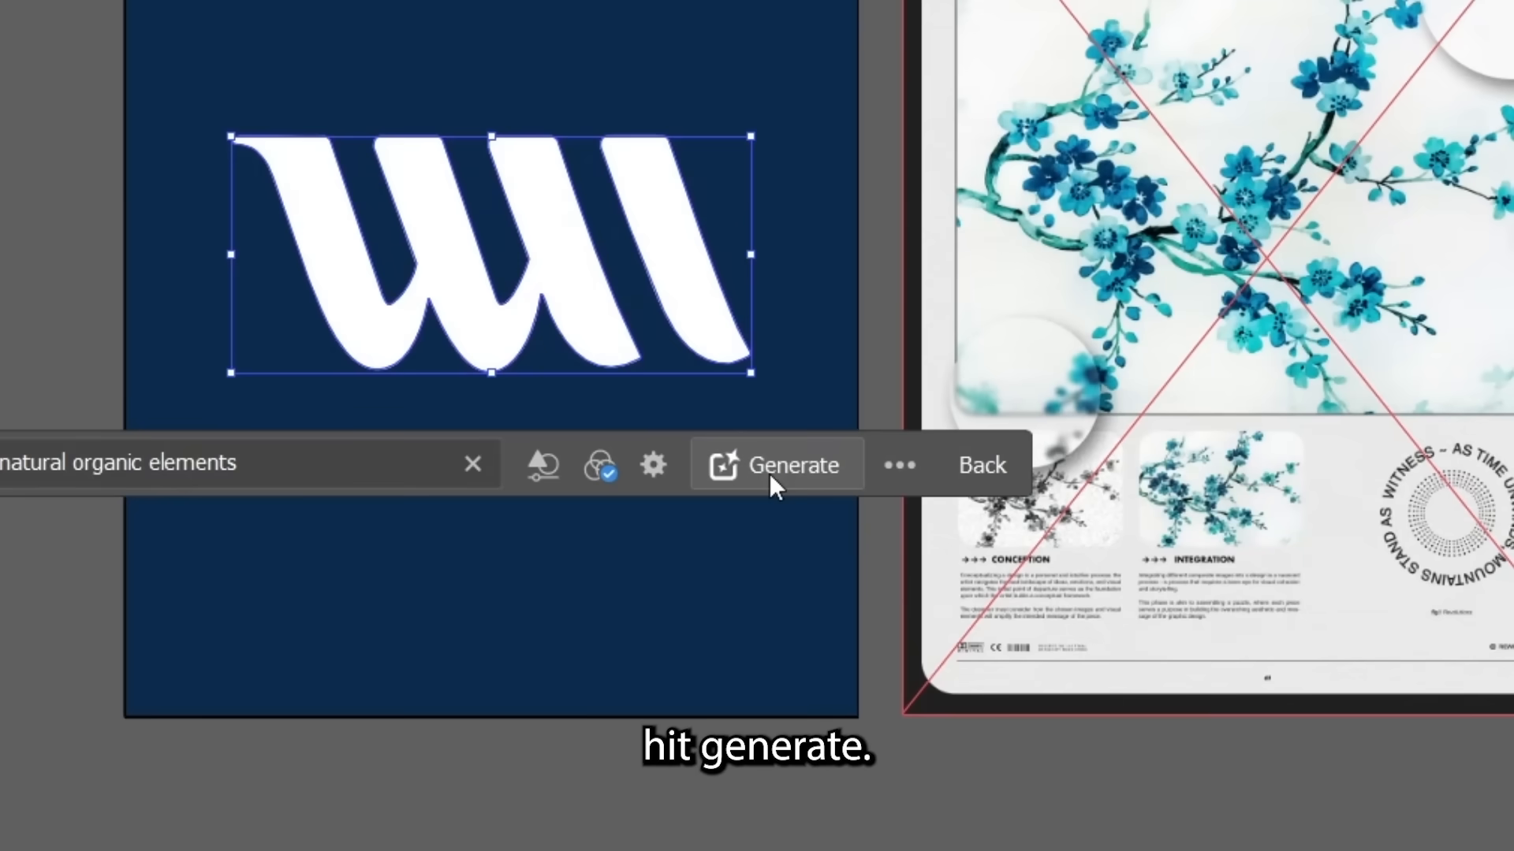
{"action": "left_click", "coordinate": [777, 463]}
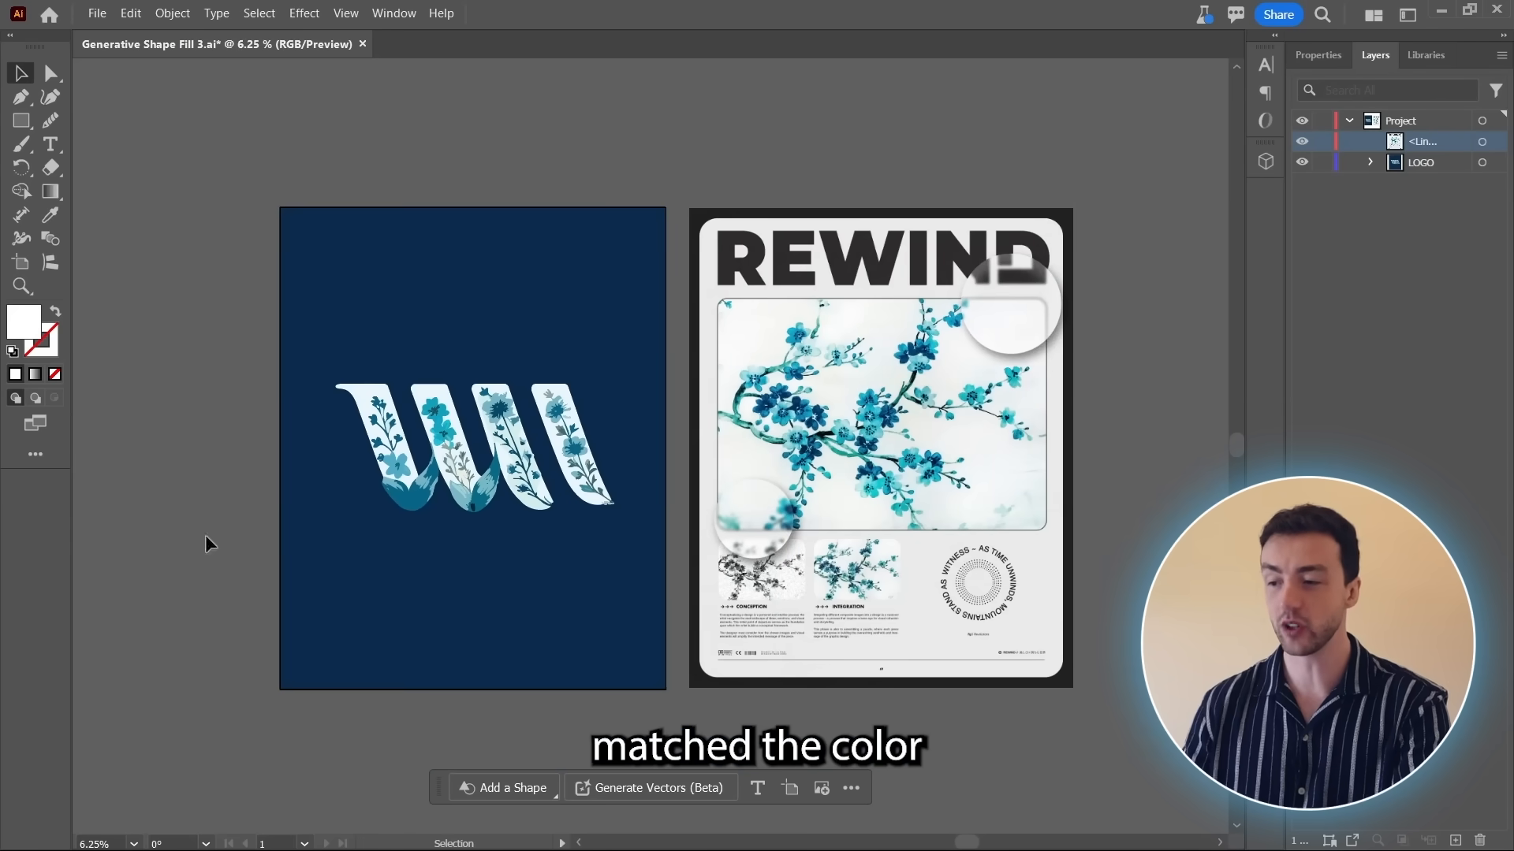
{"action": "mouse_move", "coordinate": [154, 486]}
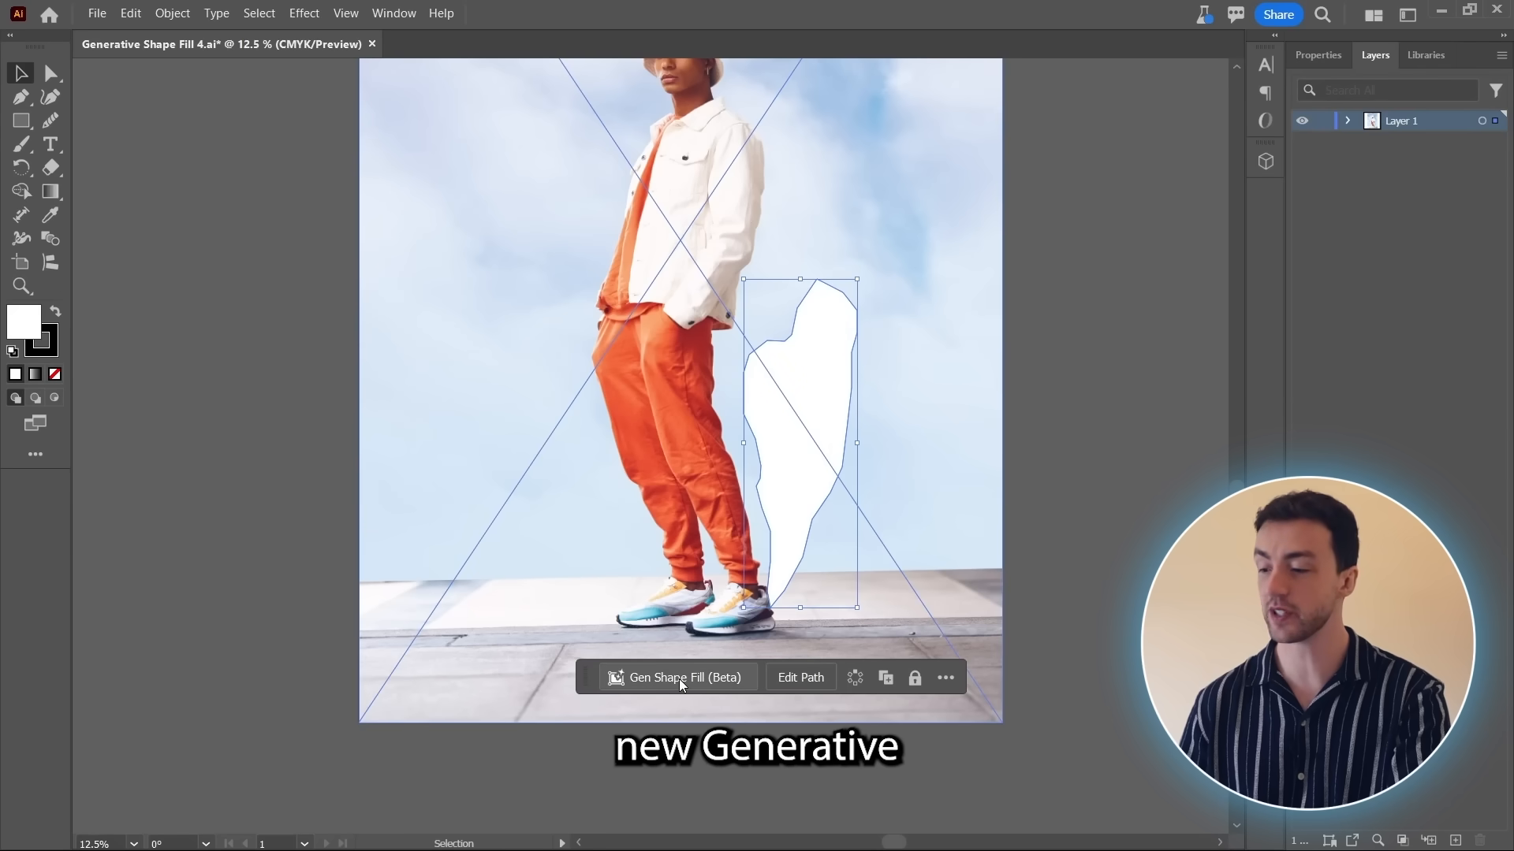
- Generate 'blossoming flowers and floral elements' in the white shape with Color and Tone enabled
{"action": "left_click", "coordinate": [678, 678]}
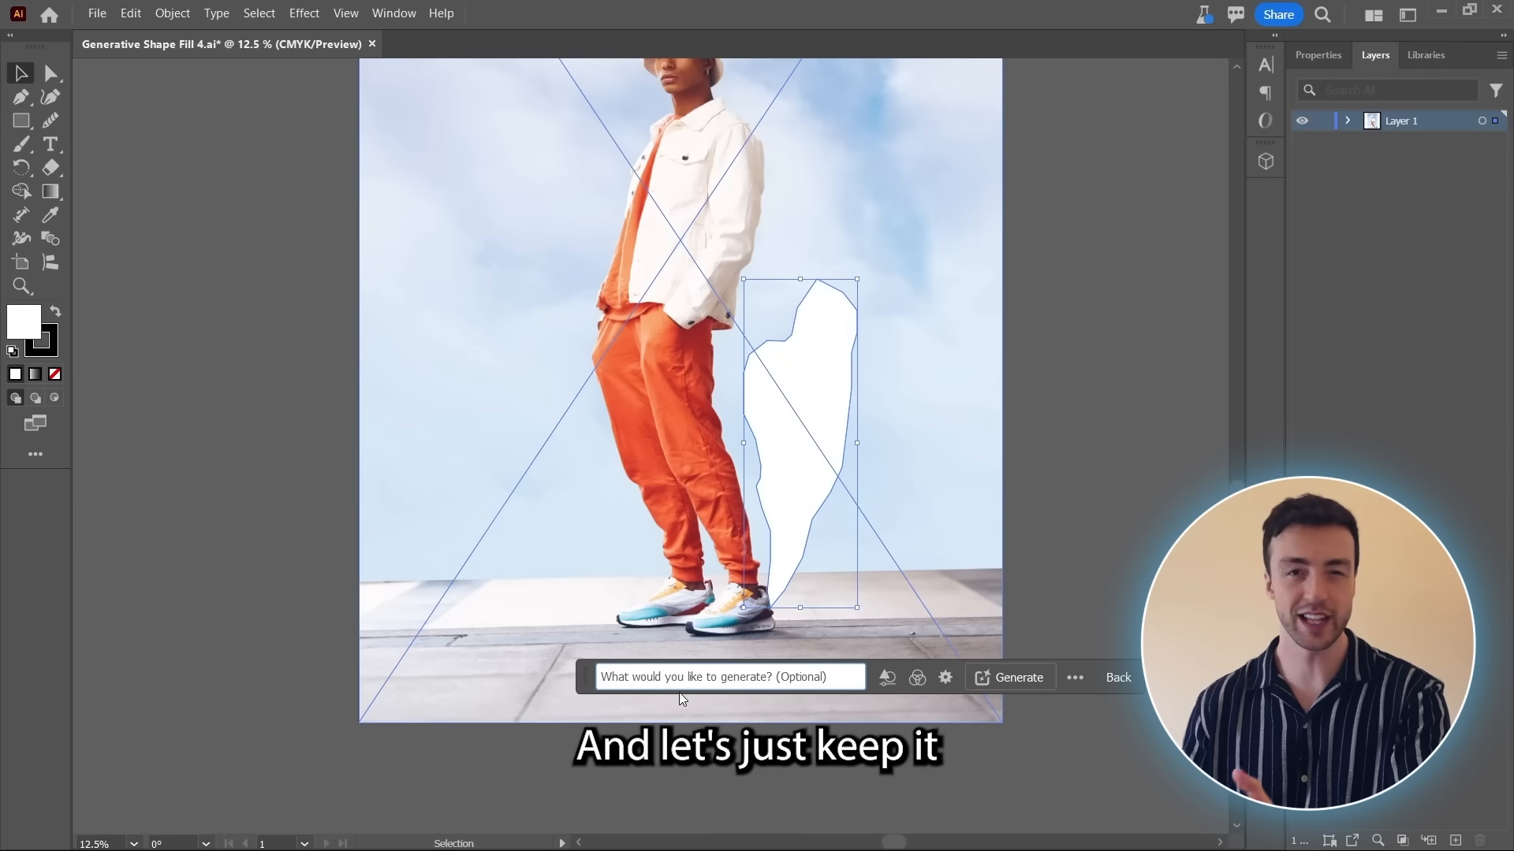
{"action": "type", "text": "blossoming flowers and floral elements"}
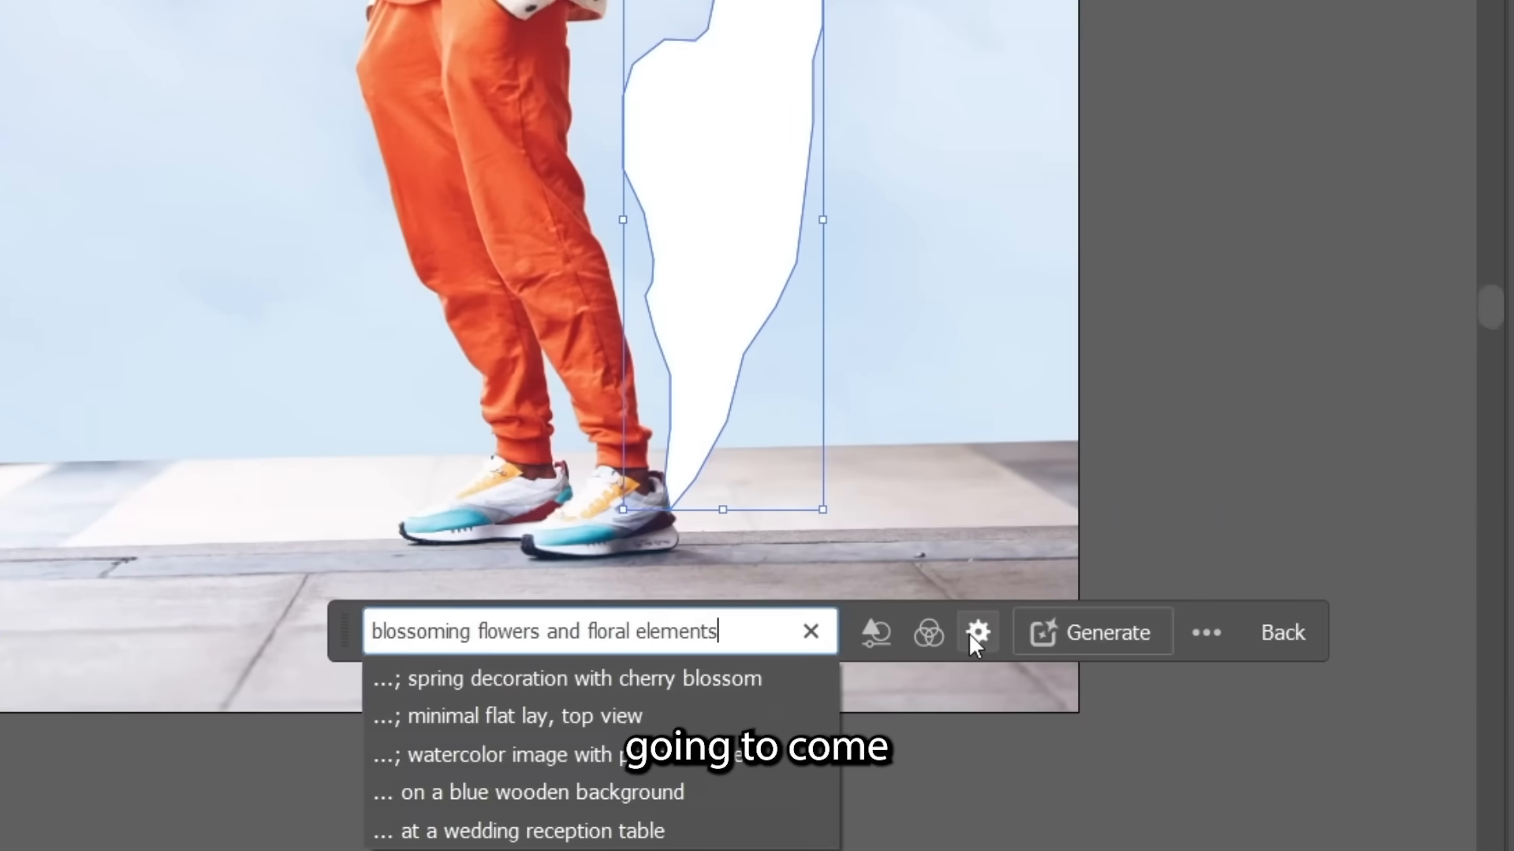
{"action": "left_click", "coordinate": [978, 631]}
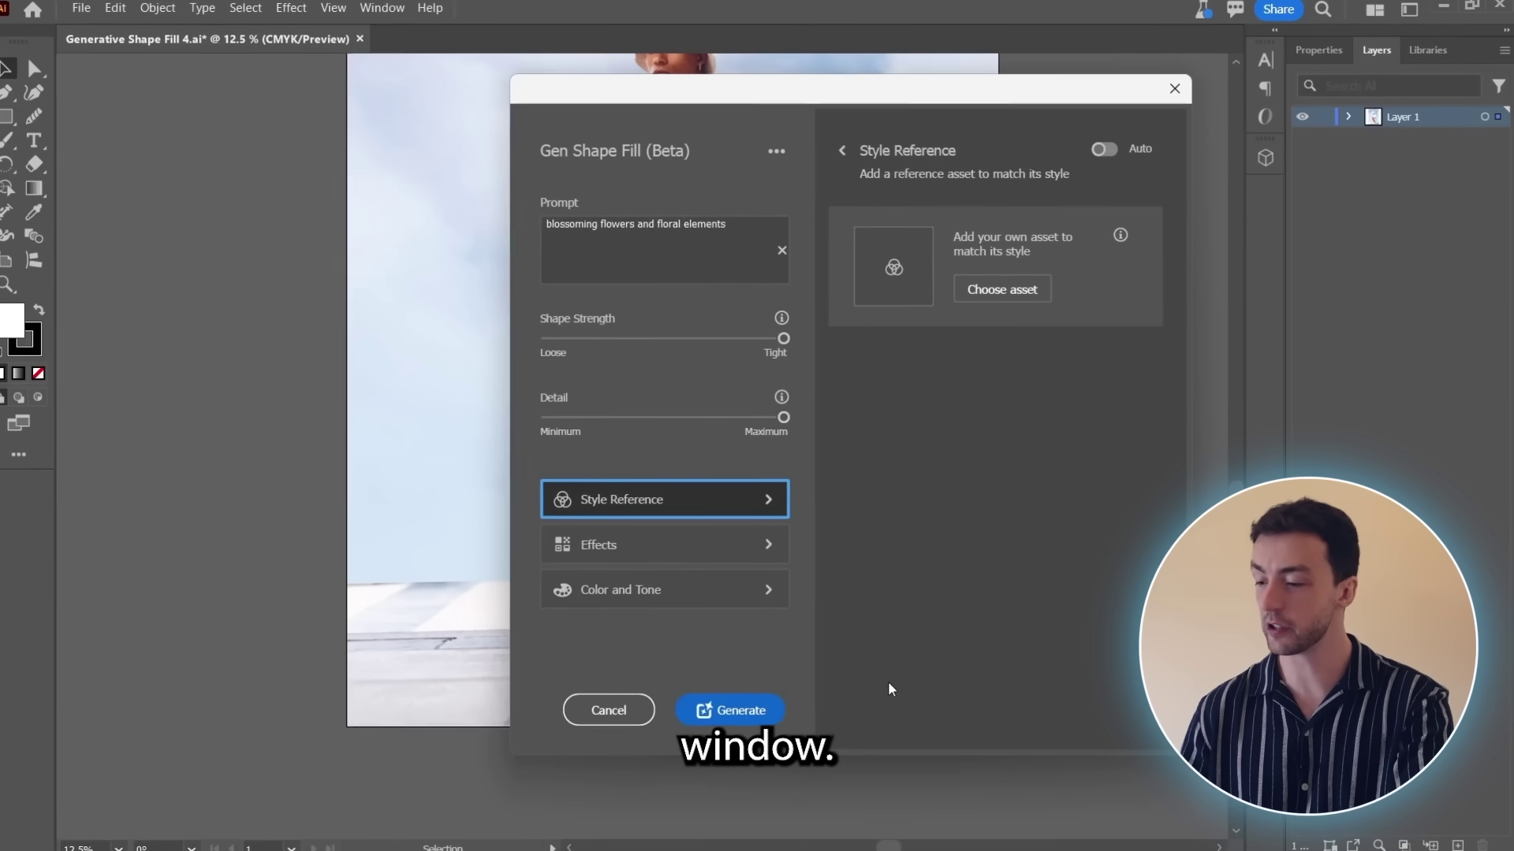
{"action": "left_click", "coordinate": [664, 590]}
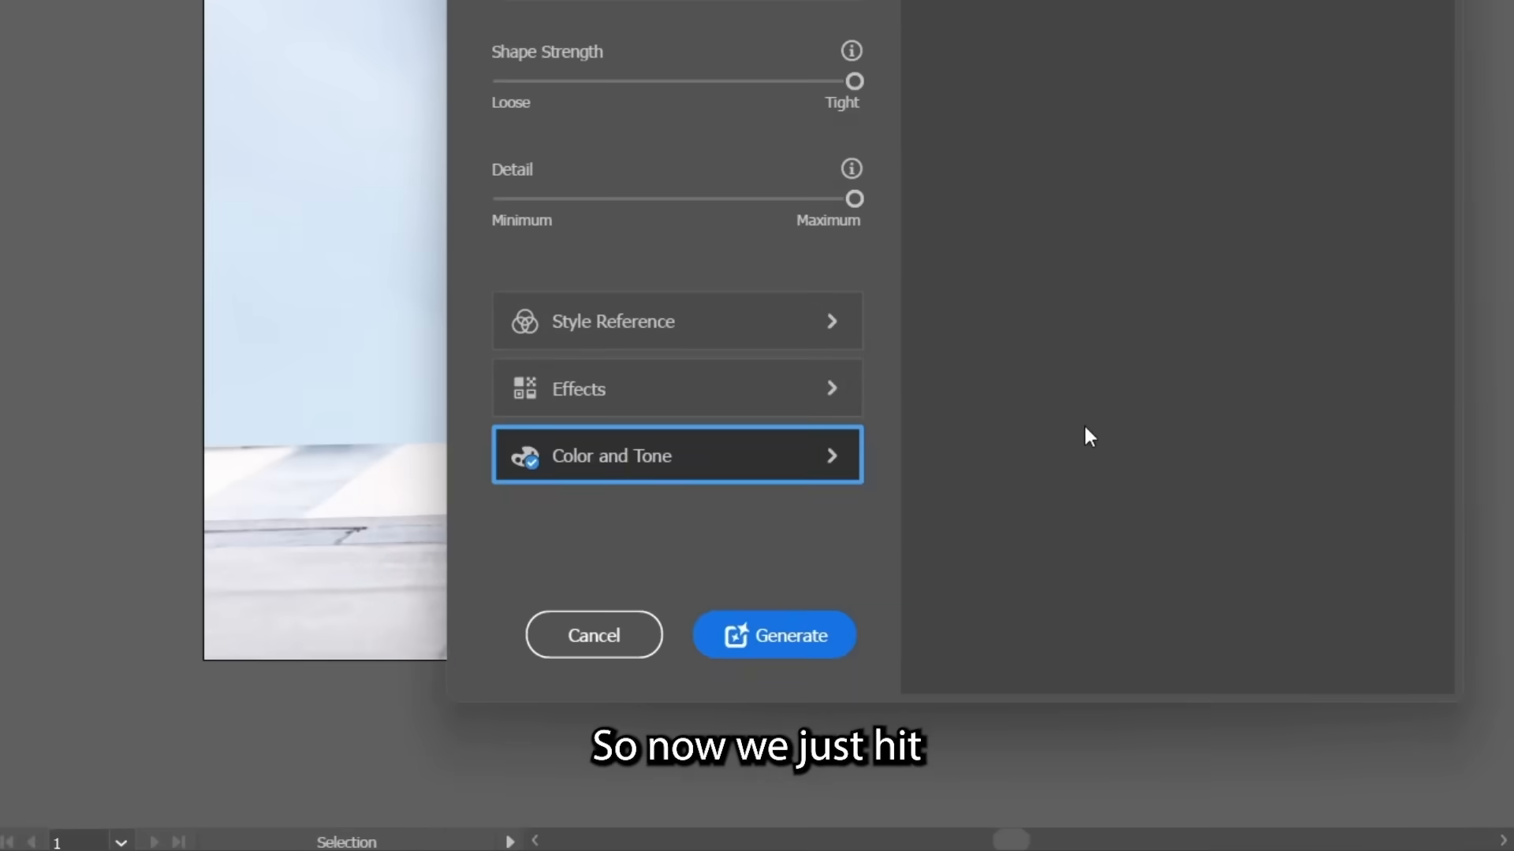
{"action": "left_click", "coordinate": [774, 634]}
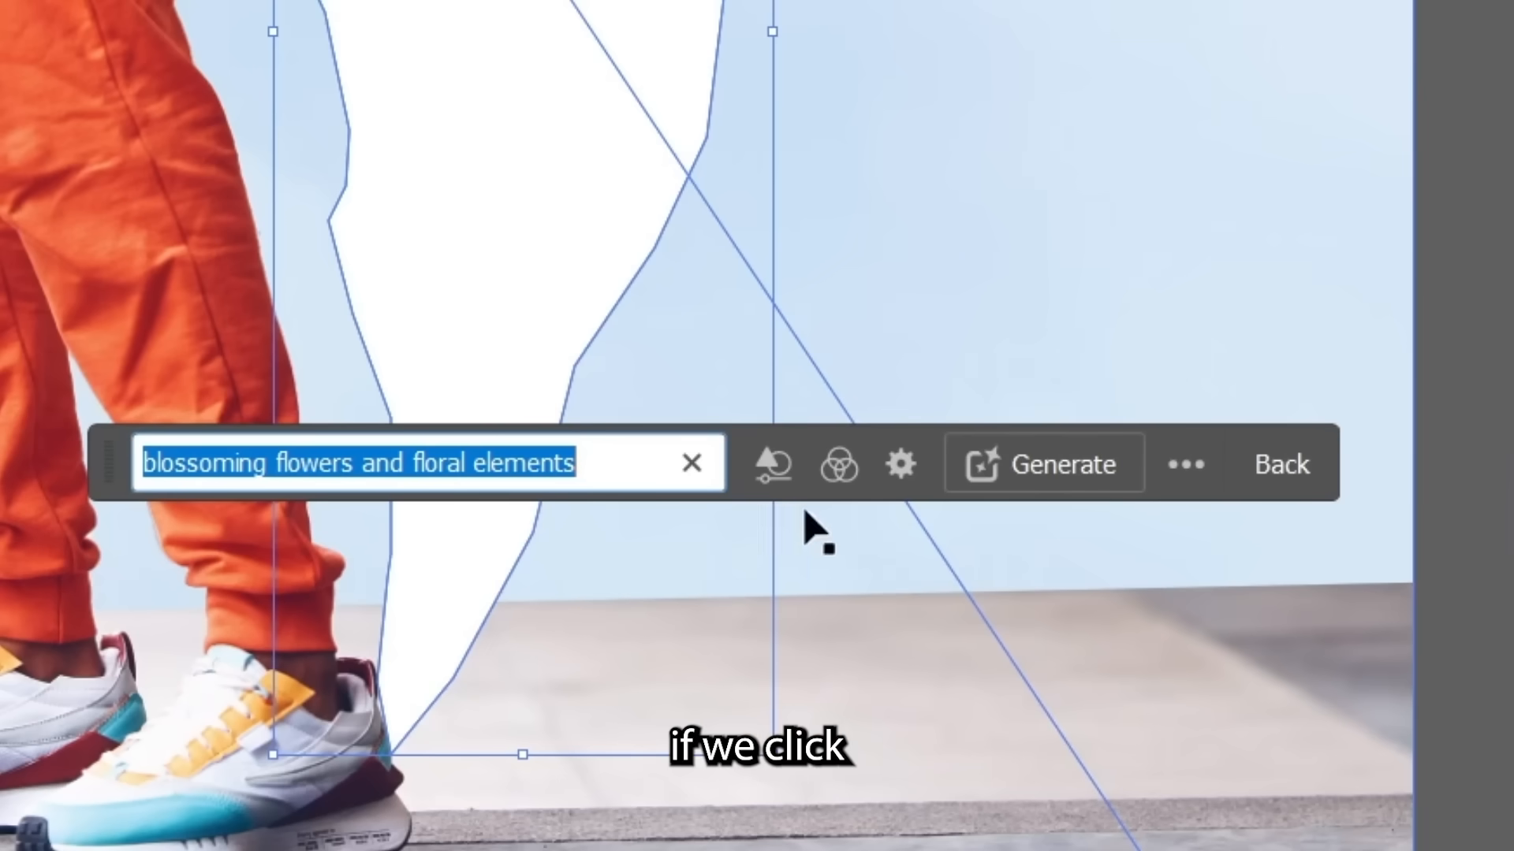
- In the Gen Shape Fill settings set Shape Strength to Tight with a Vibrant colour tone
{"action": "left_click", "coordinate": [901, 464]}
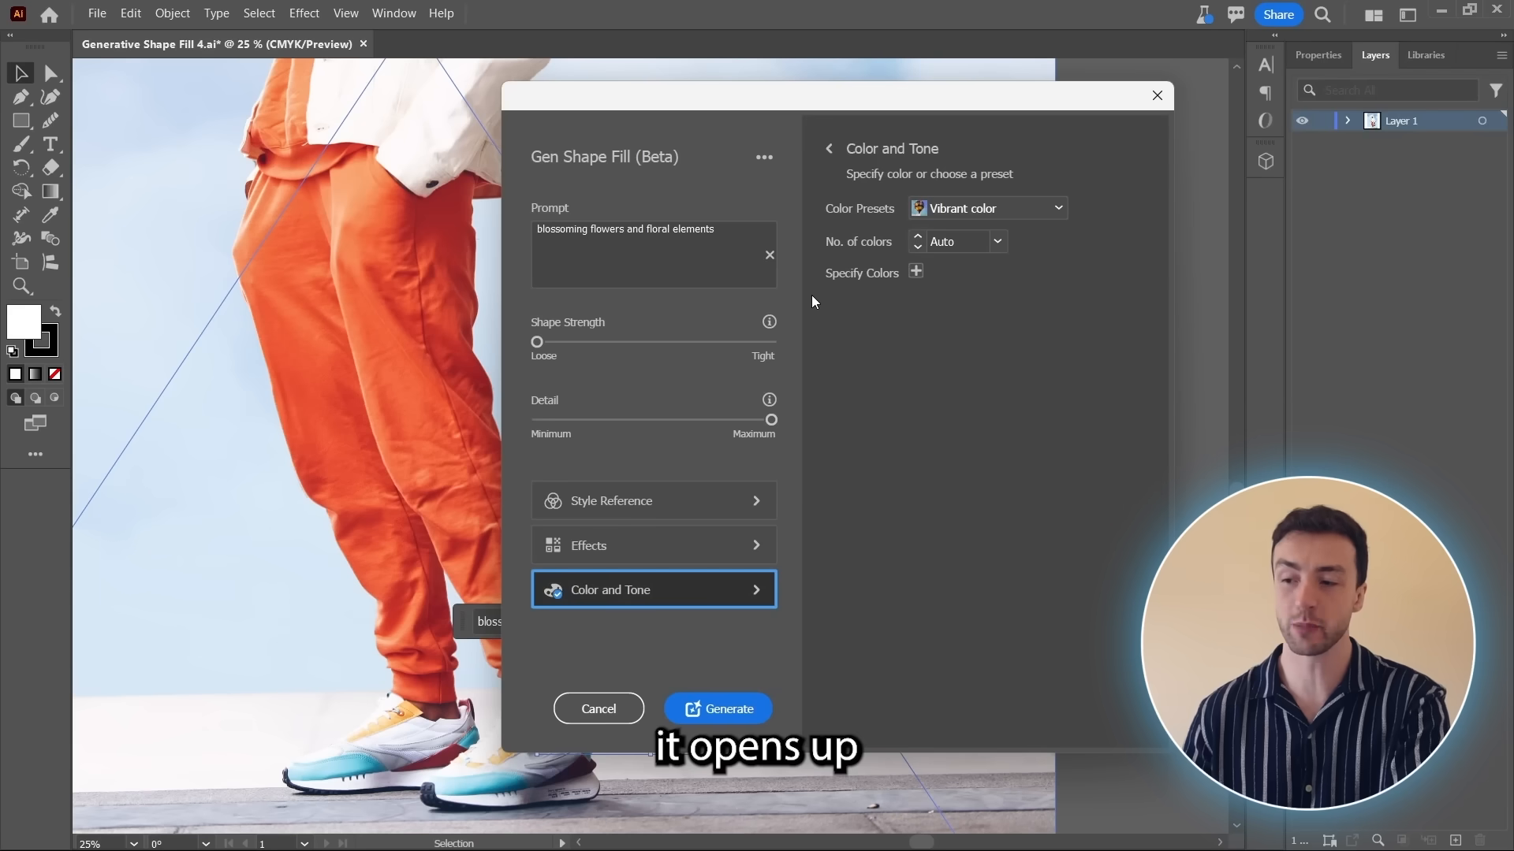
{"action": "mouse_move", "coordinate": [525, 407]}
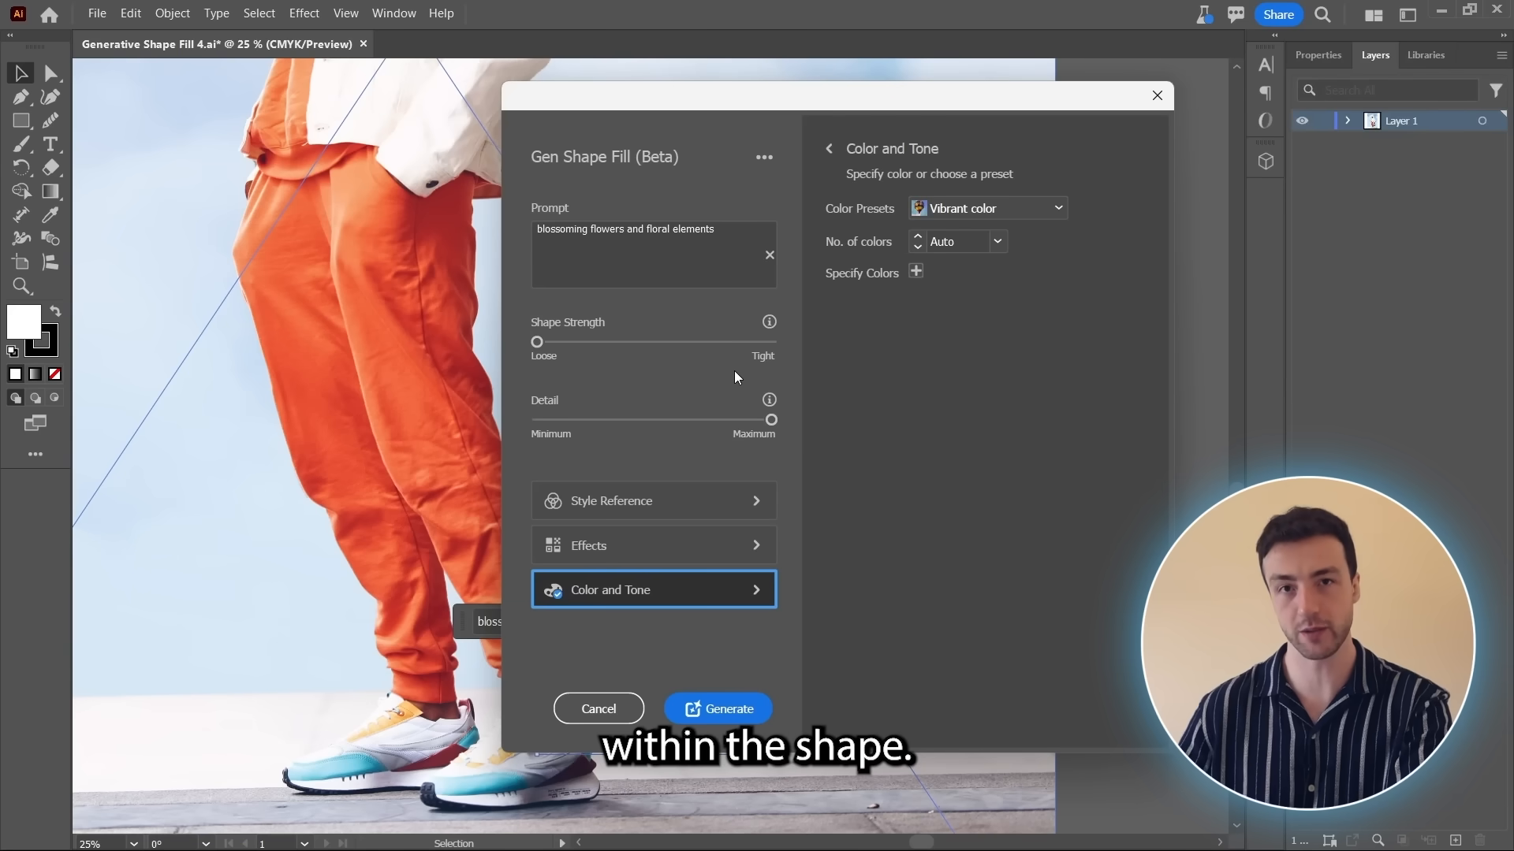
{"action": "left_click_drag", "start_coordinate": [537, 340], "coordinate": [771, 341]}
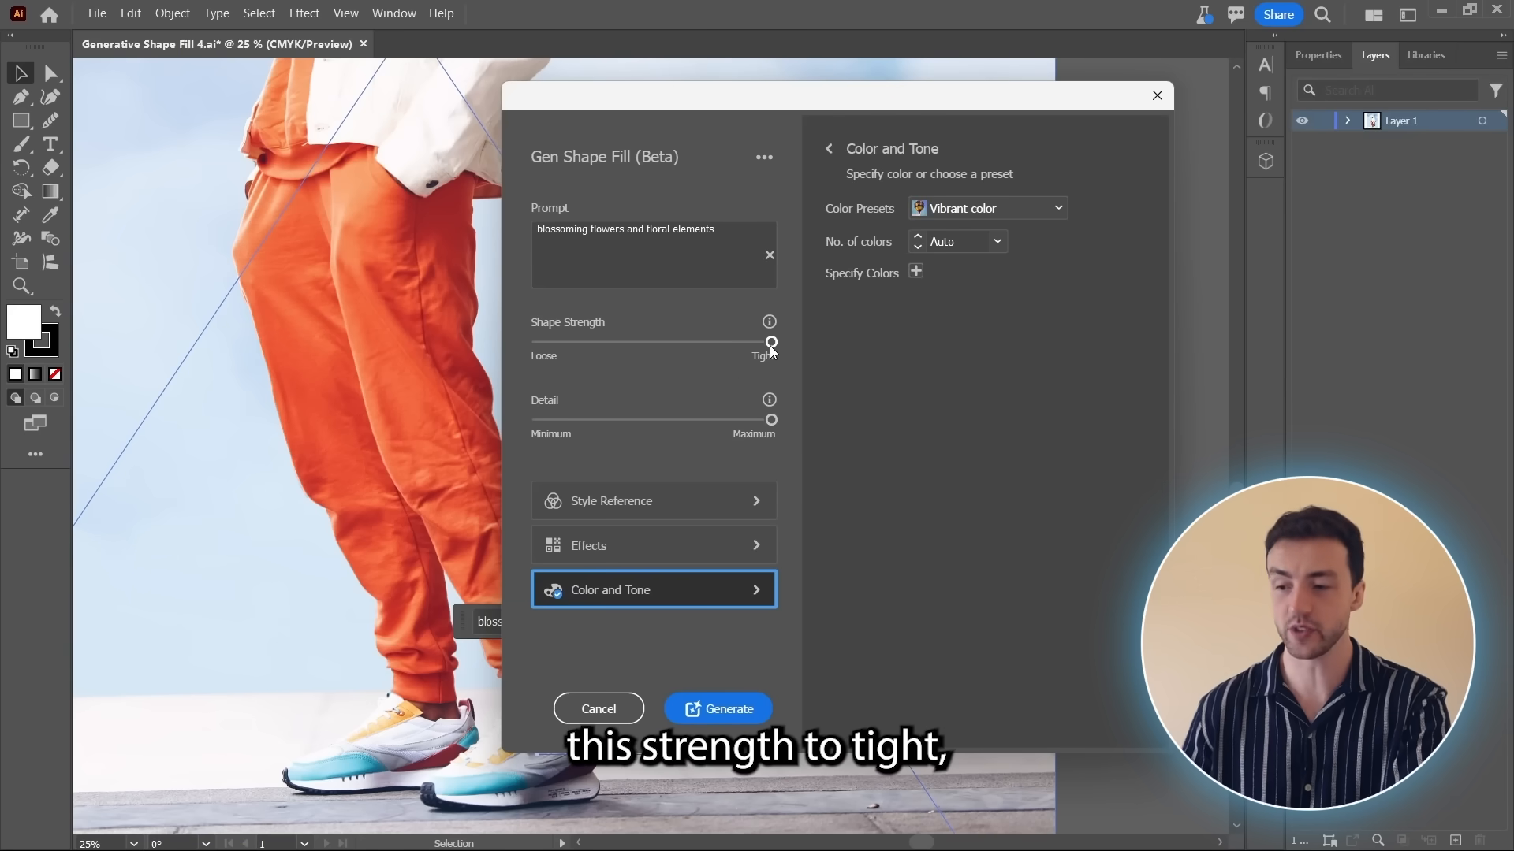
{"action": "left_click", "coordinate": [717, 708]}
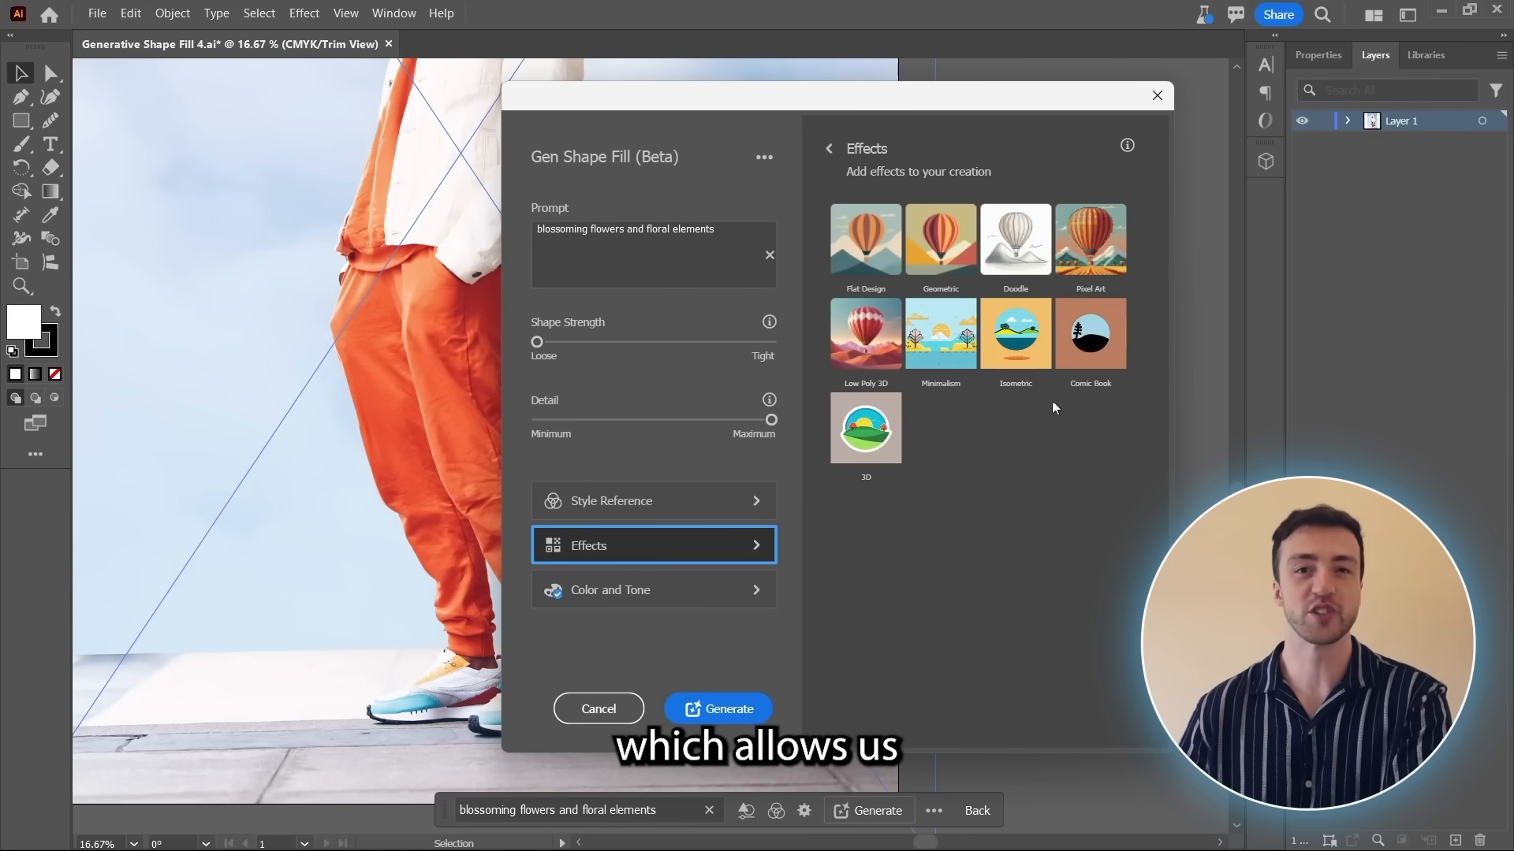
{"action": "mouse_move", "coordinate": [1113, 317]}
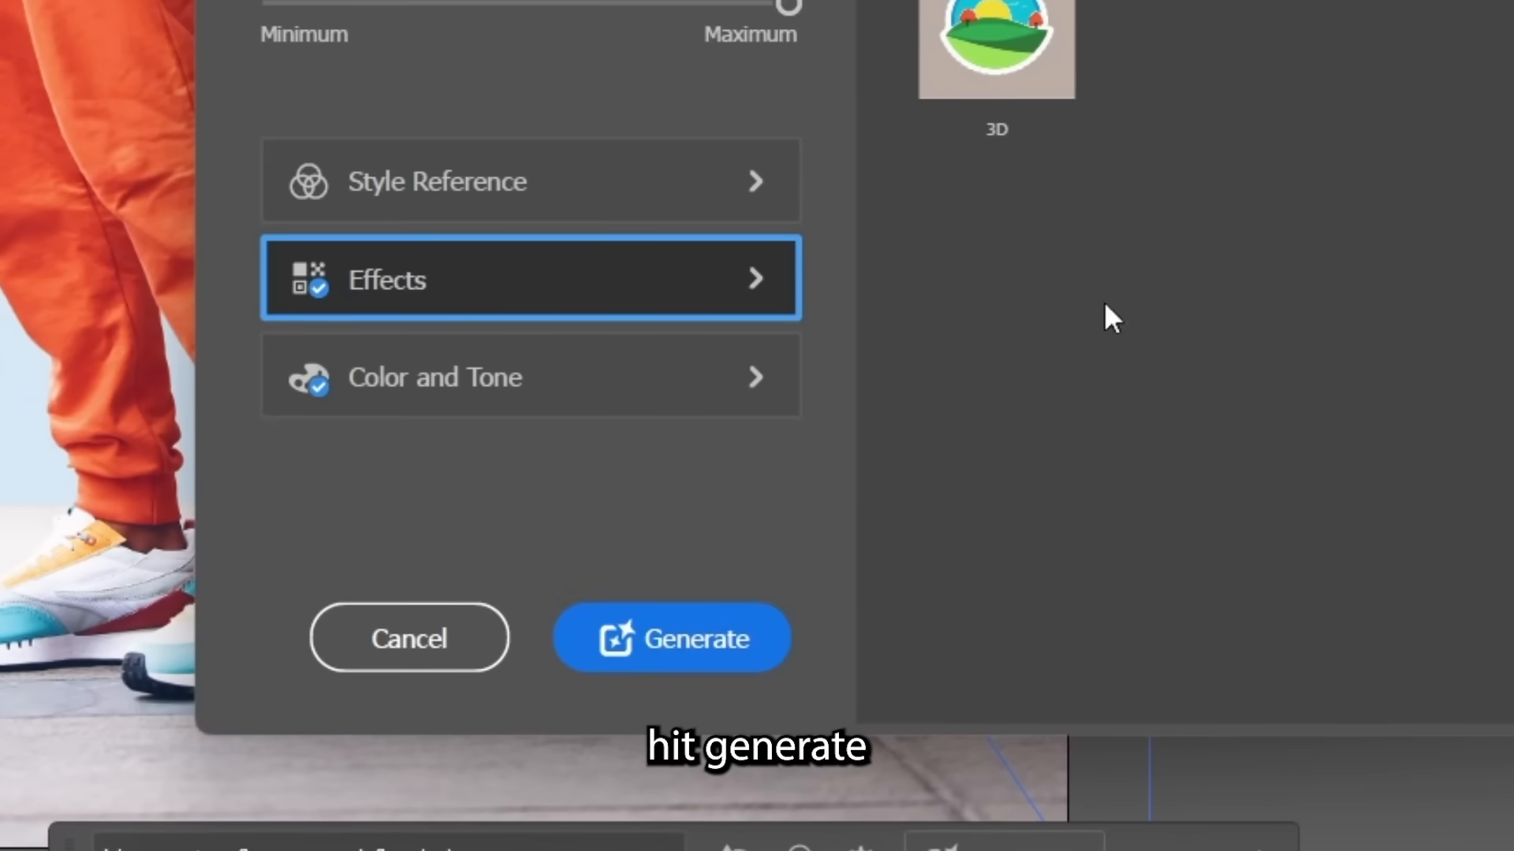
- Regenerate the floral fill with an art style effect preset applied
{"action": "left_click", "coordinate": [673, 638]}
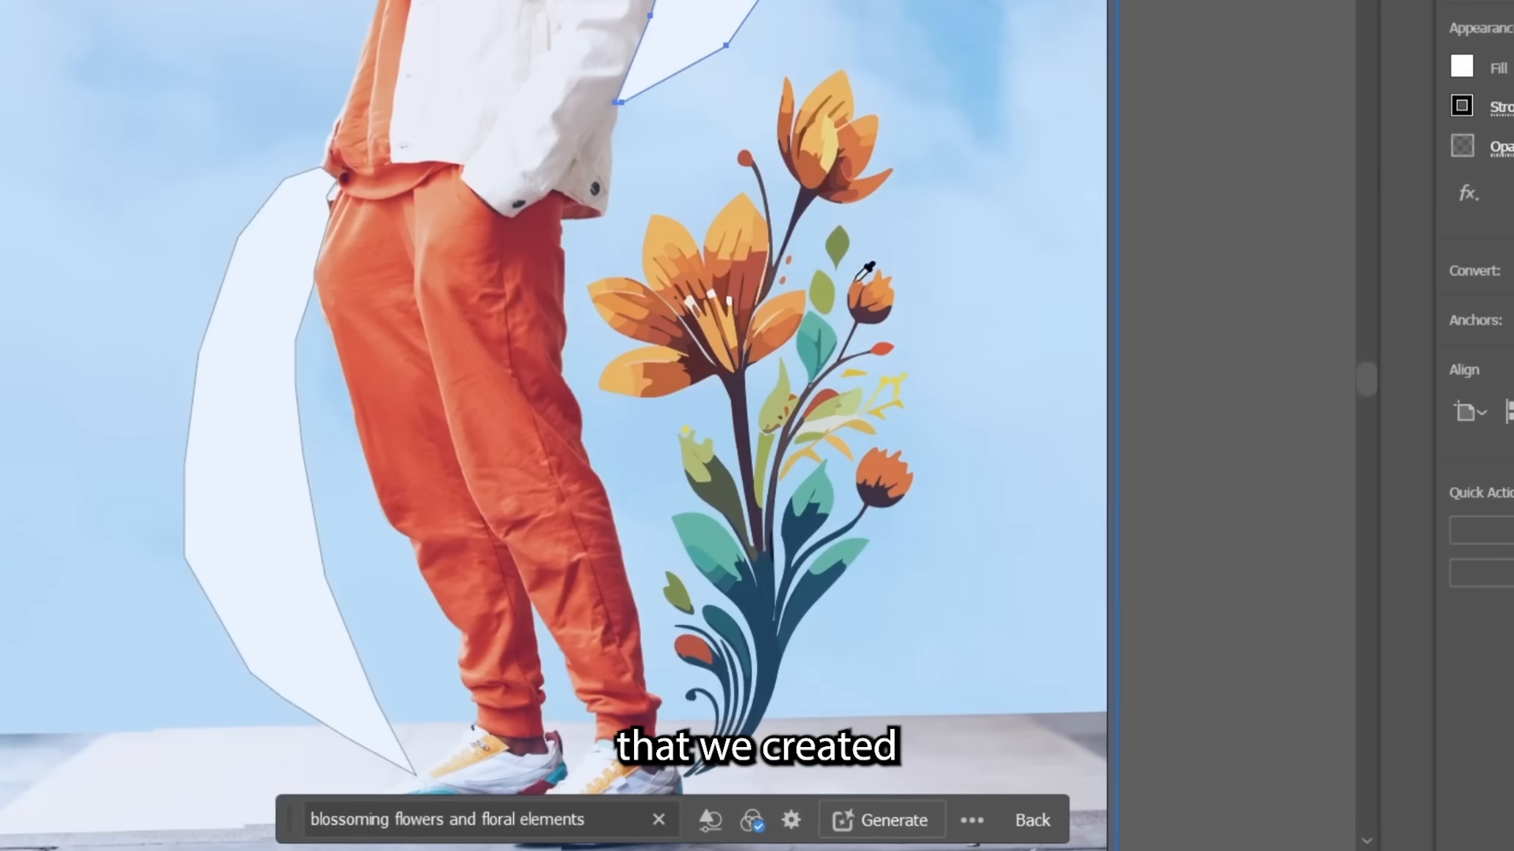
- Set the generated orange flower as the Style Reference matching artwork in Gen Shape Fill settings
{"action": "left_click", "coordinate": [795, 818]}
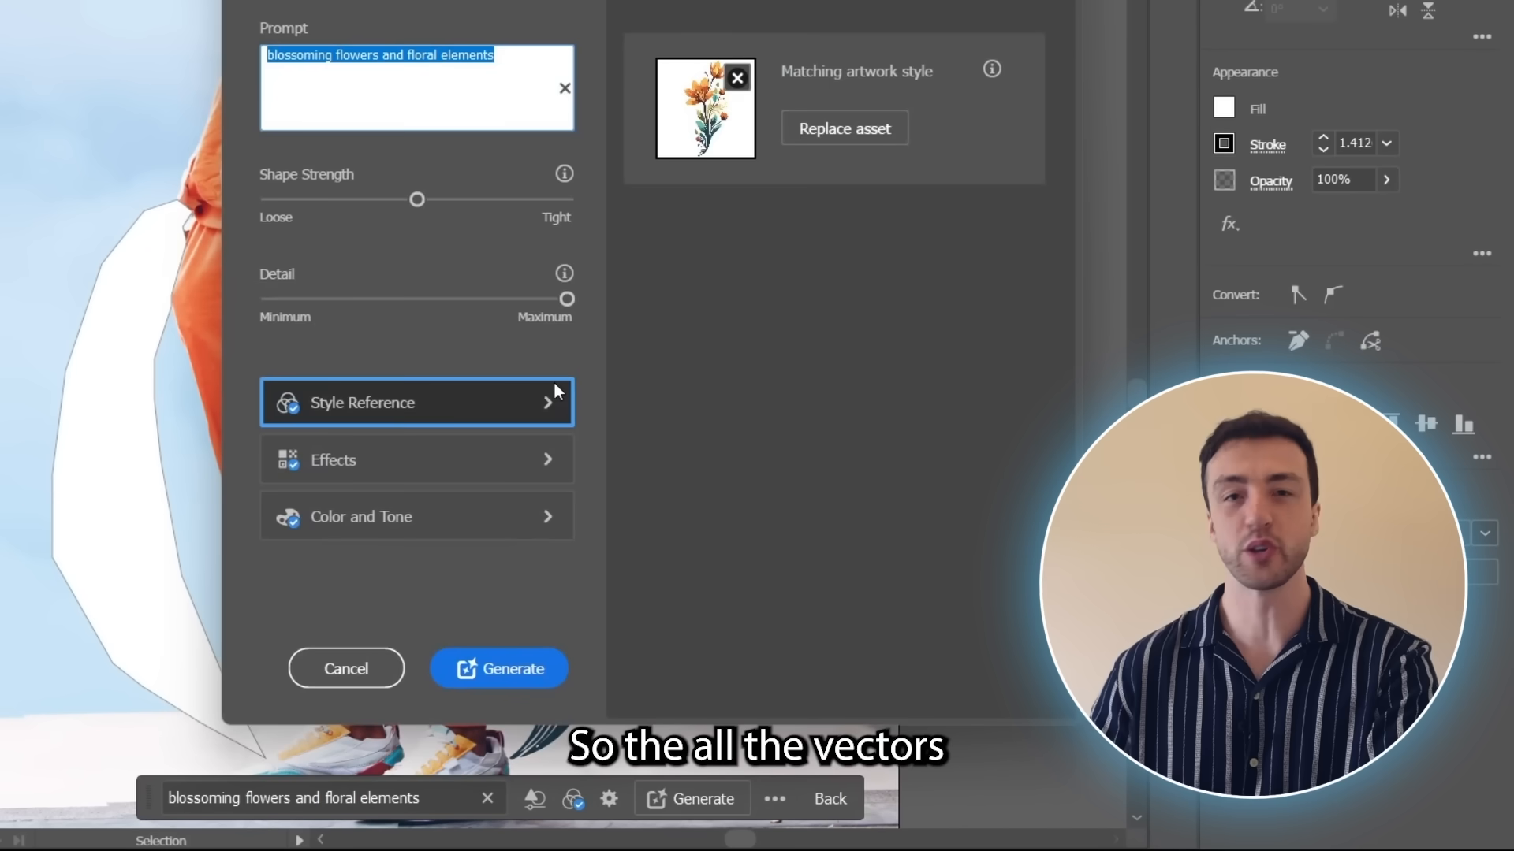